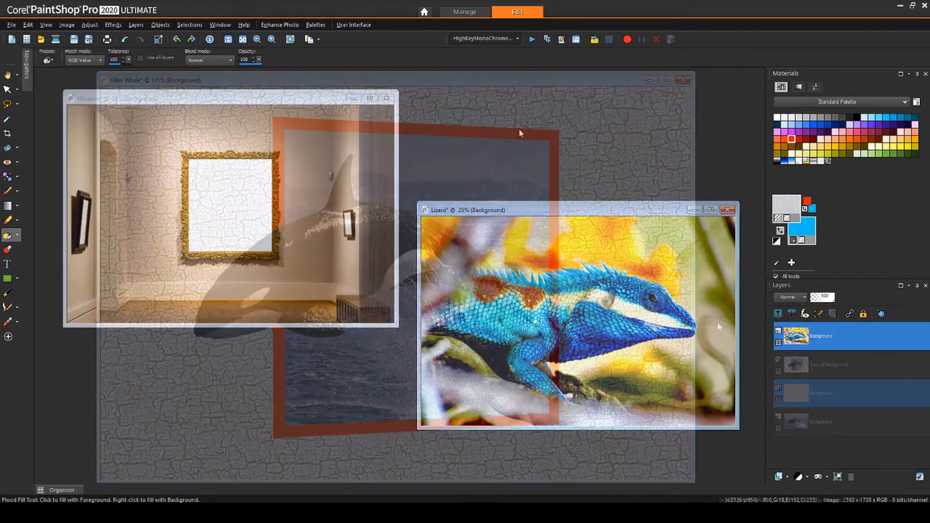
# - Duplicate the orca photo's Background layer as Copy of Background
pyautogui.click(682, 79)
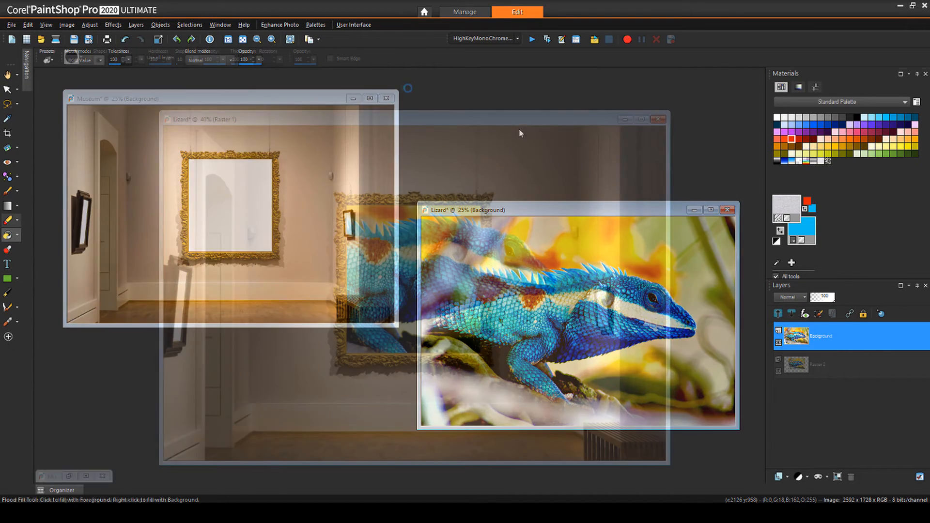
pyautogui.click(9, 220)
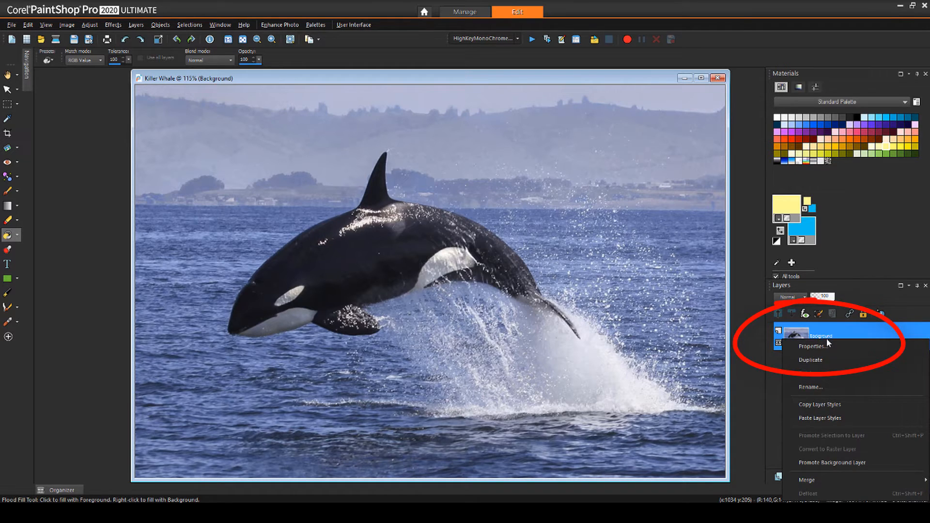
pyautogui.click(810, 359)
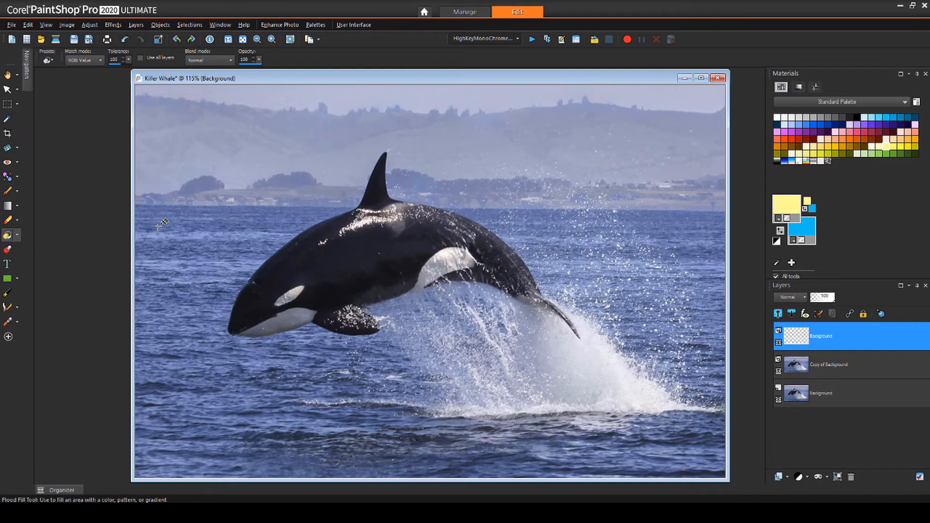
# - Flood-fill a new raster layer with pale yellow beneath the photo copy and return to the copy
pyautogui.click(416, 267)
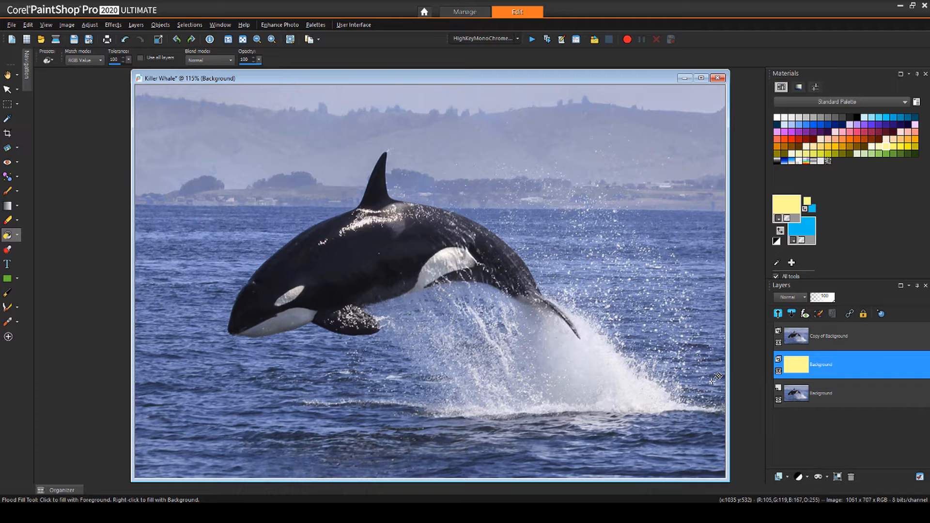
pyautogui.click(831, 336)
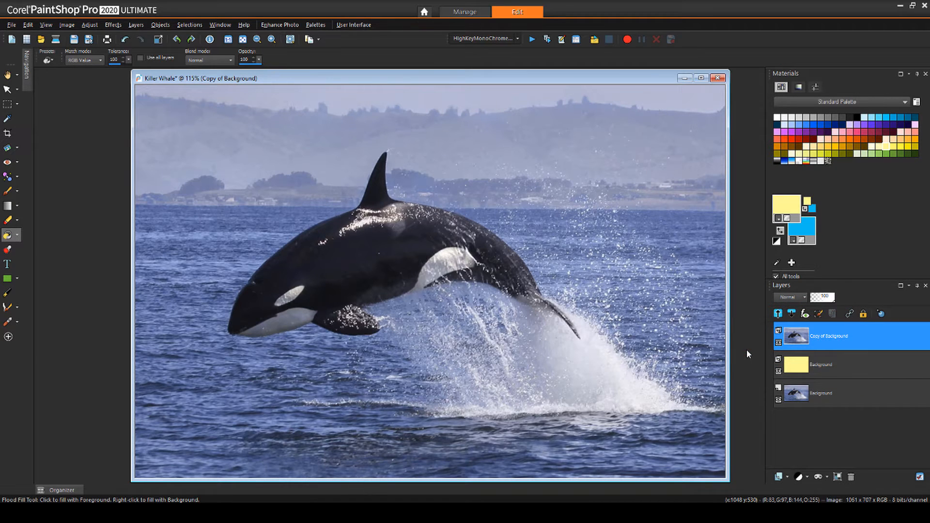
pyautogui.moveTo(69, 290)
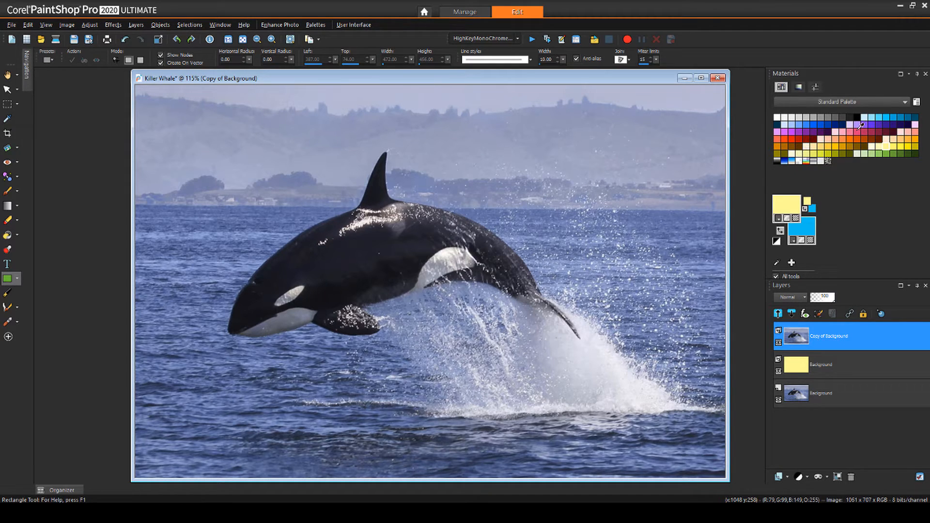
# - Draw a red-stroked, unfilled rectangle of width 20 around the orca's middle
pyautogui.click(790, 138)
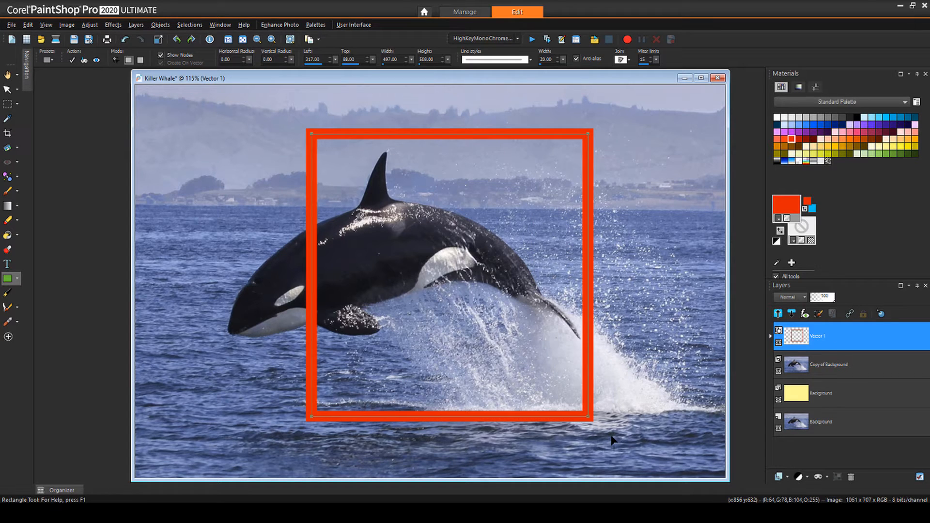
pyautogui.moveTo(697, 426)
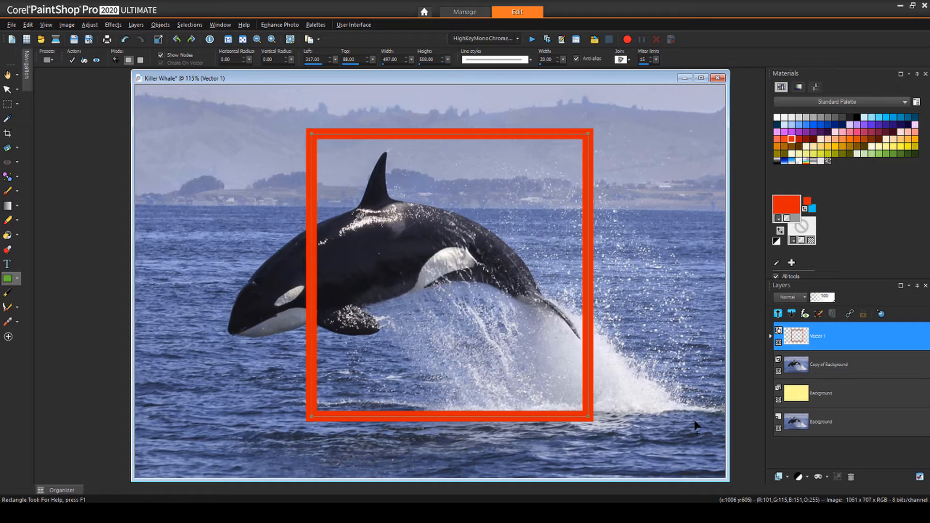
pyautogui.moveTo(753, 351)
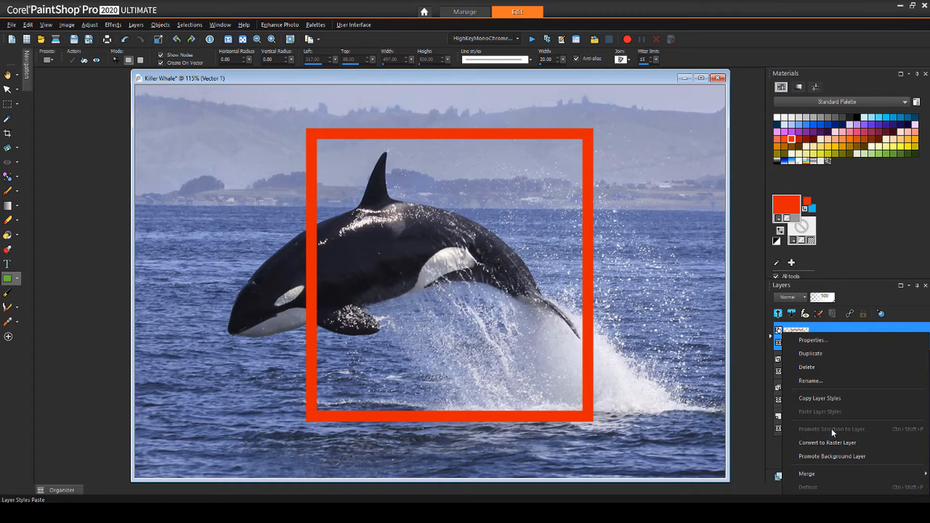
# - Convert the Vector 1 frame layer to a raster layer
pyautogui.click(827, 443)
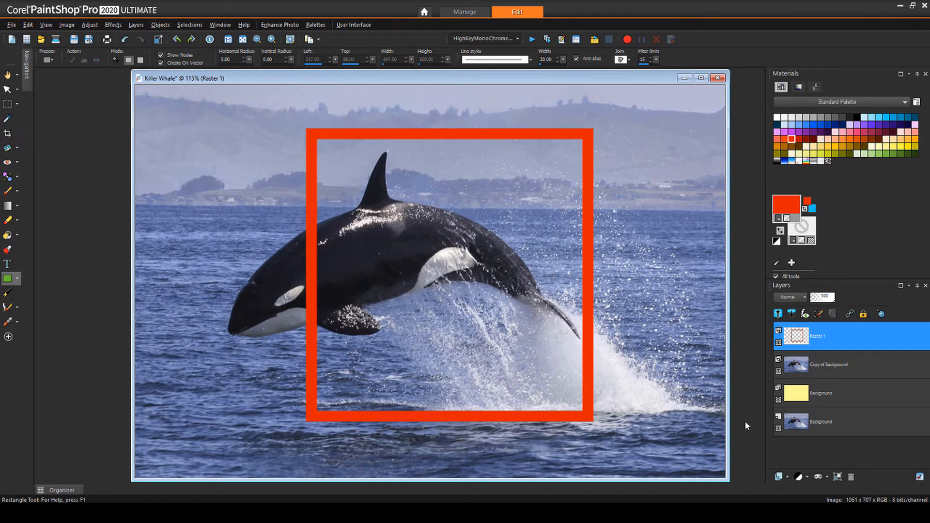
pyautogui.moveTo(15, 112)
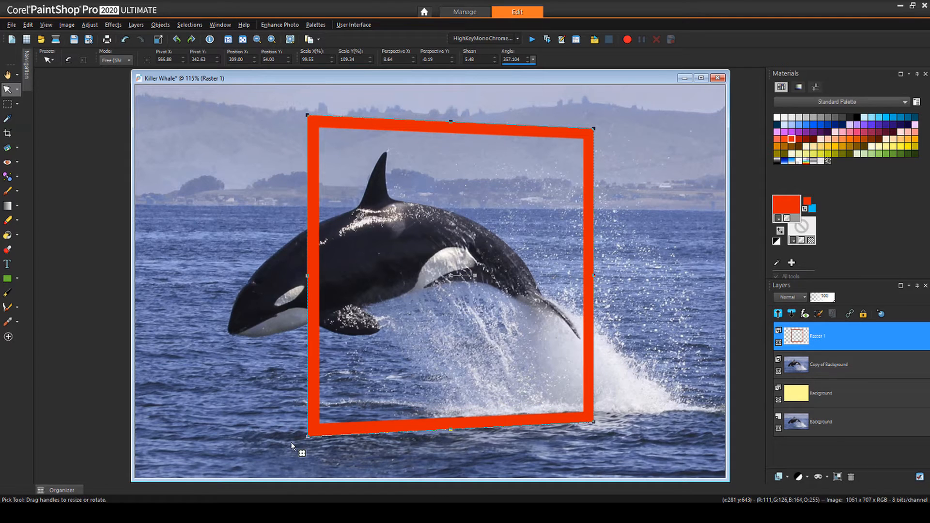
pyautogui.moveTo(749, 373)
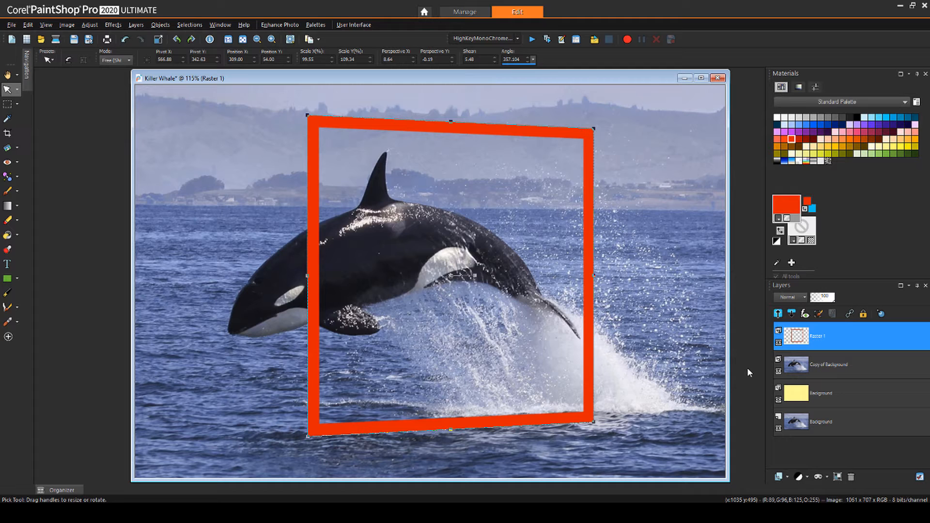
# - Skew the red frame into a perspective tilt with the Pick tool in Free mode
pyautogui.click(828, 365)
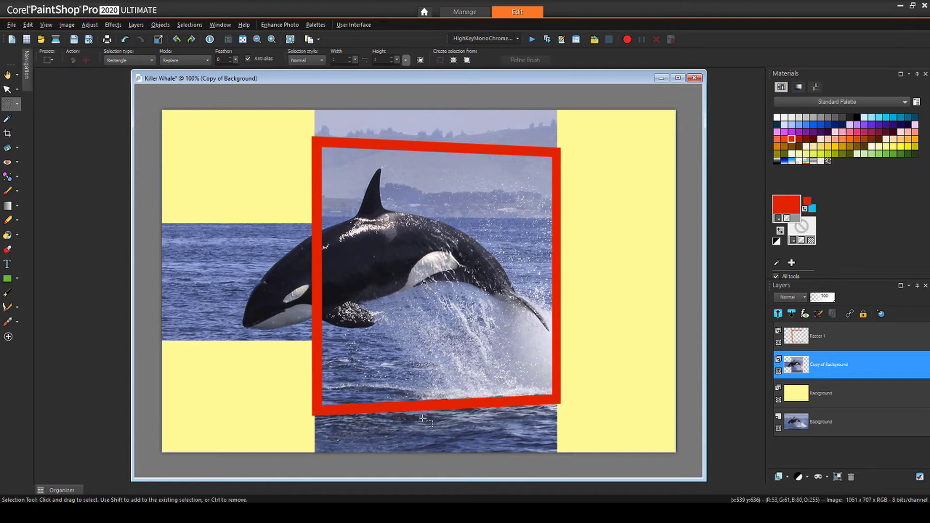
pyautogui.moveTo(398, 416)
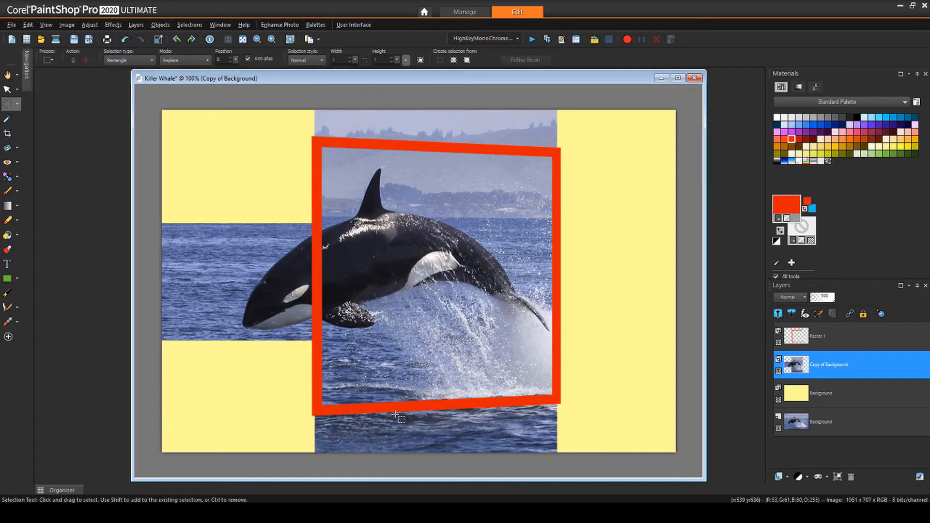
# - Trace the whale's head with Freehand Selection, invert, and delete the surrounding sea
pyautogui.click(18, 105)
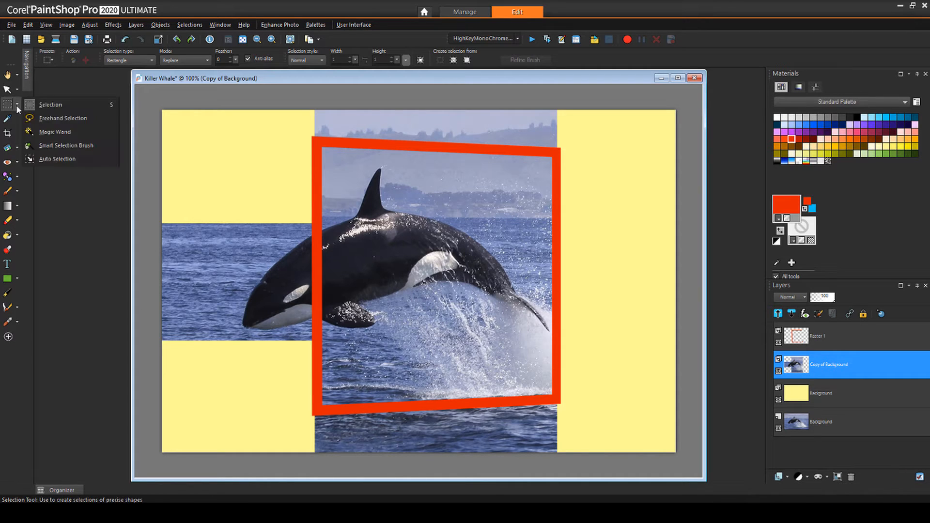
pyautogui.click(62, 118)
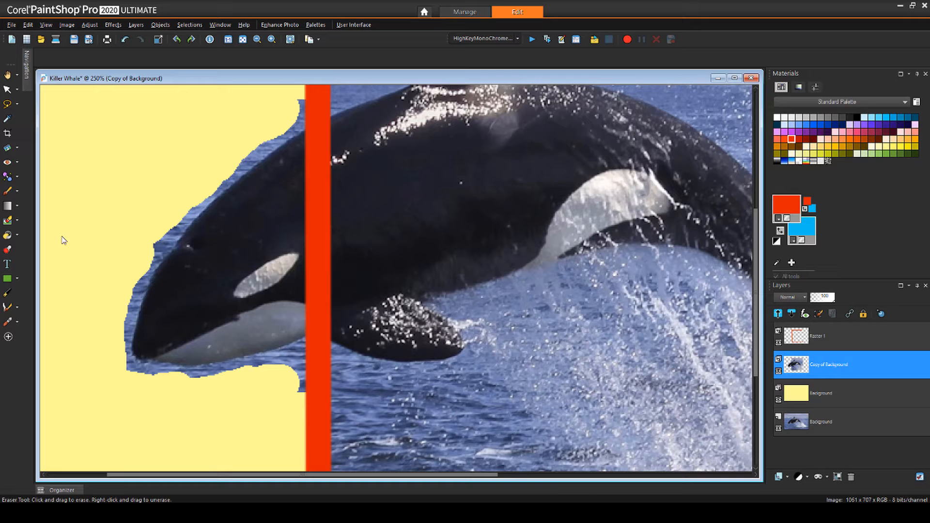
# - Brush the Background Eraser along the whale's head to remove leftover water
pyautogui.click(9, 220)
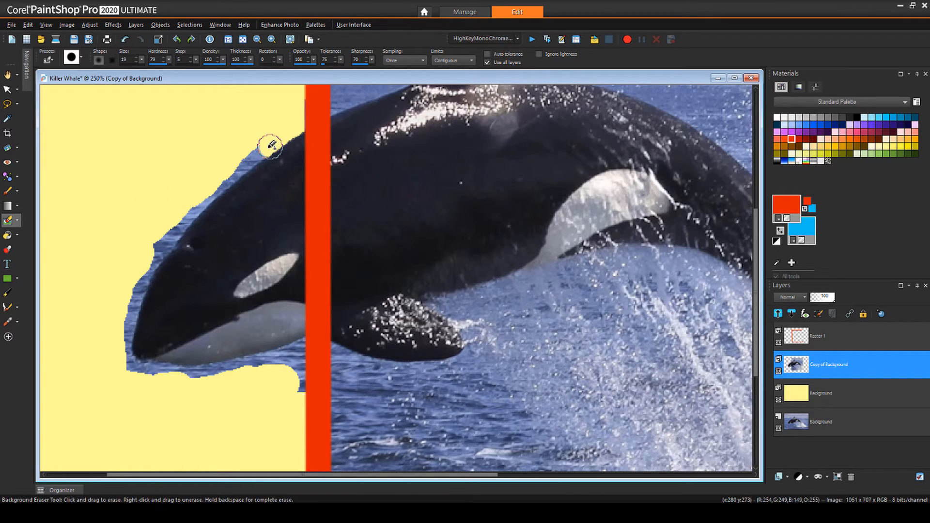
pyautogui.moveTo(270, 145); pyautogui.dragTo(184, 226)
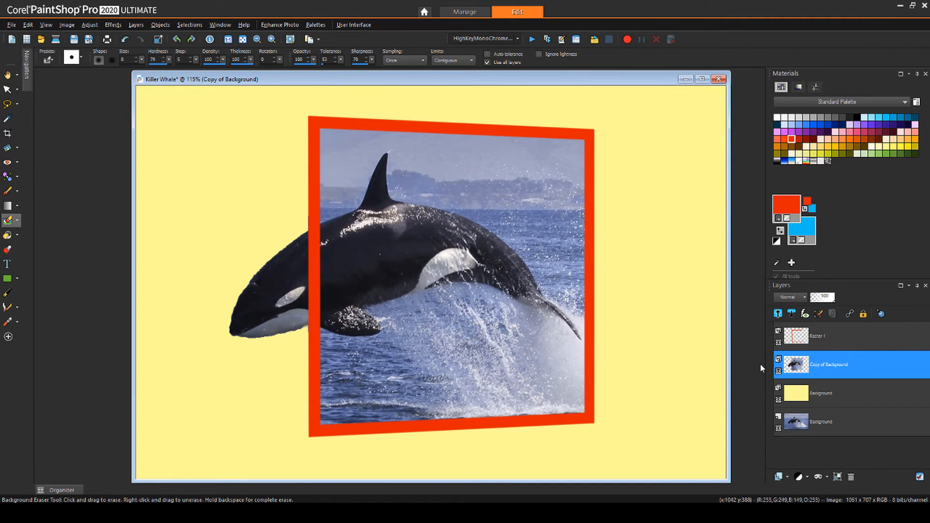
# - Erase the frame's left edge on Raster 1 where the whale's body crosses it
pyautogui.click(830, 336)
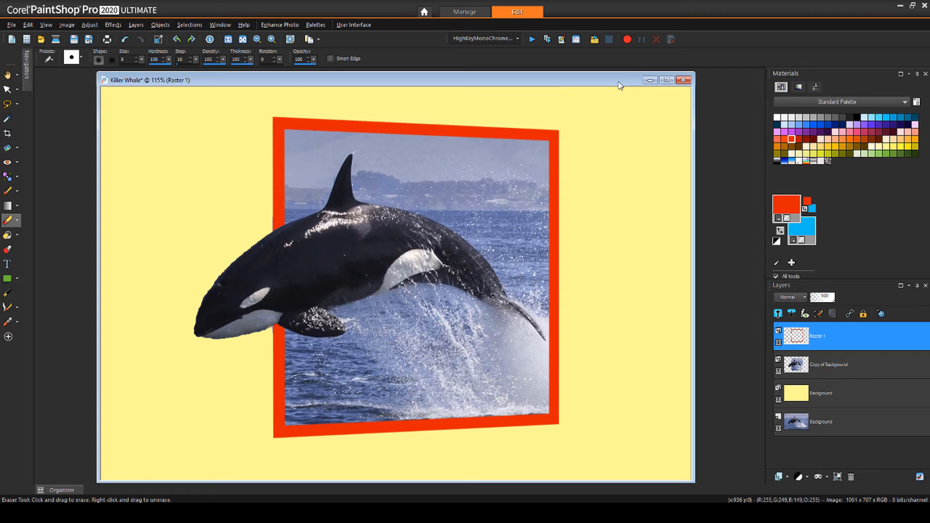
# - Flood-fill the Background layer with the grey cracked paint pattern
pyautogui.click(822, 393)
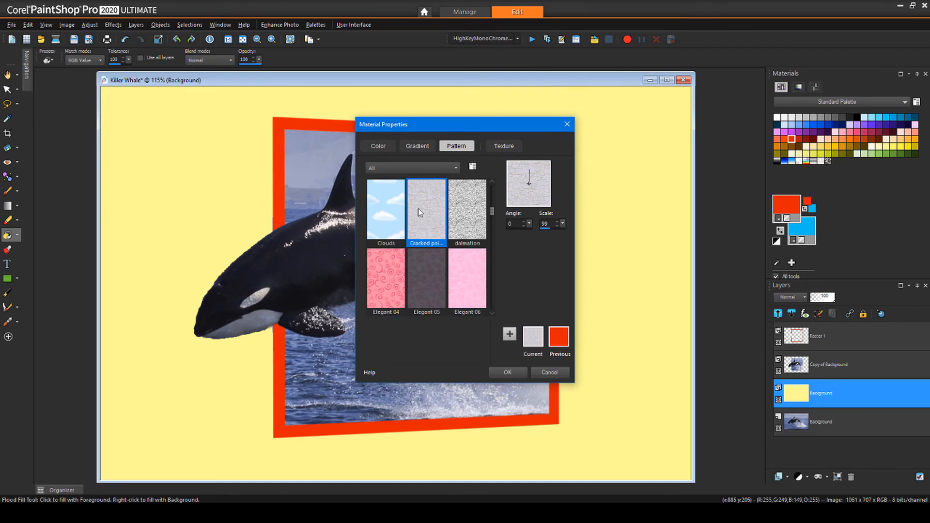
pyautogui.click(507, 372)
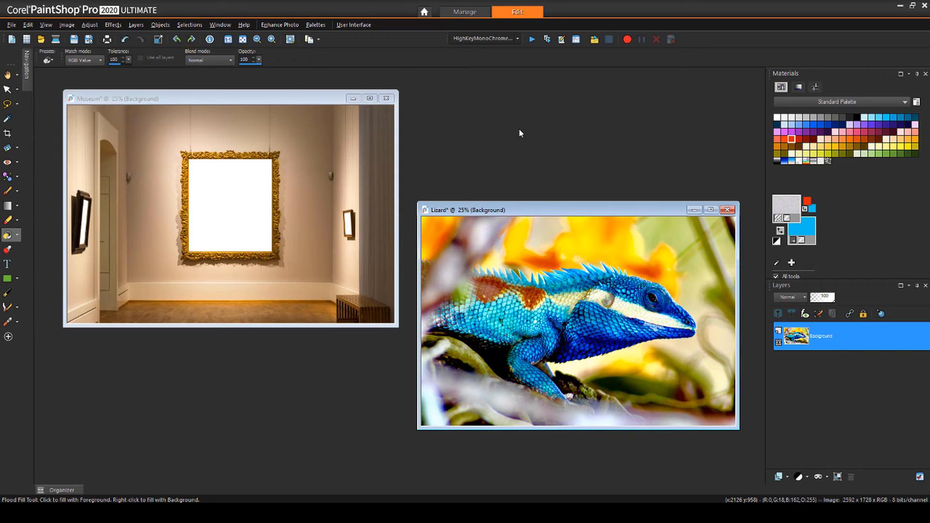
# - Promote the museum image's Background layer and clear the white frame interior to transparency
pyautogui.click(238, 99)
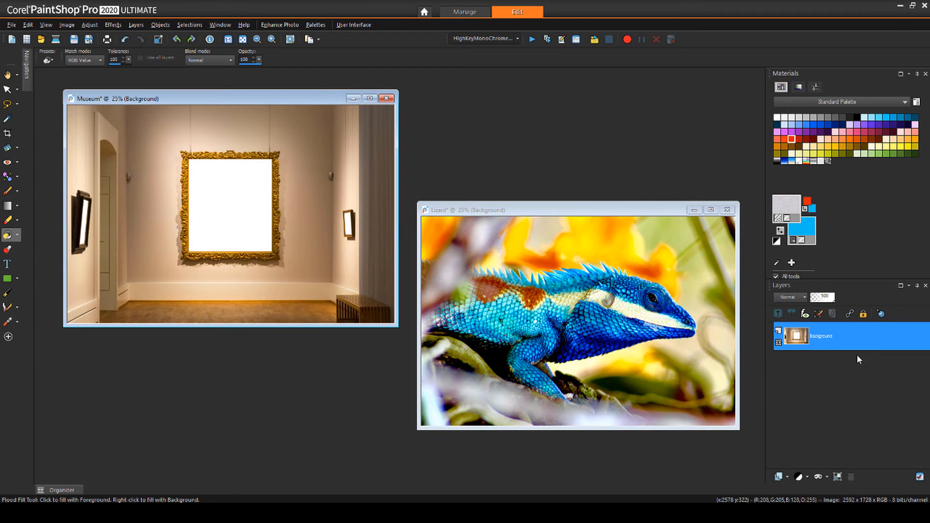
pyautogui.rightClick(830, 336)
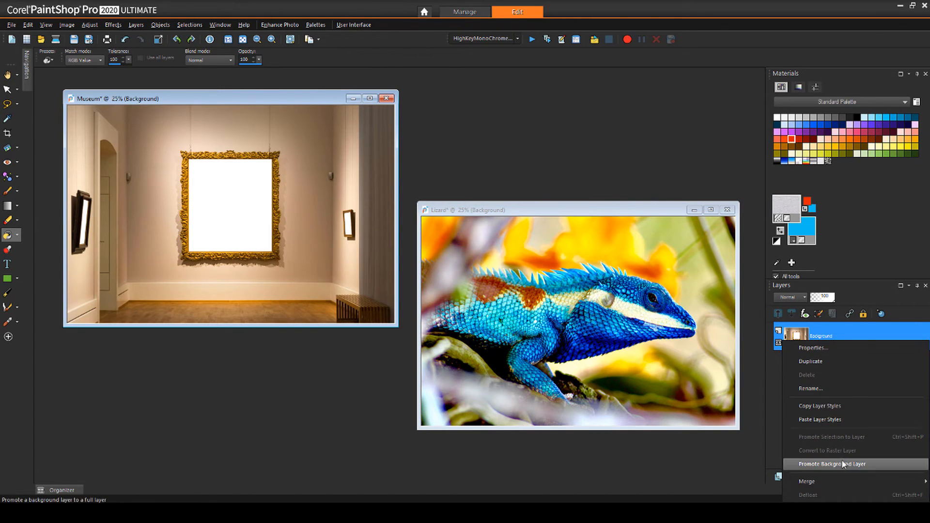
pyautogui.click(835, 465)
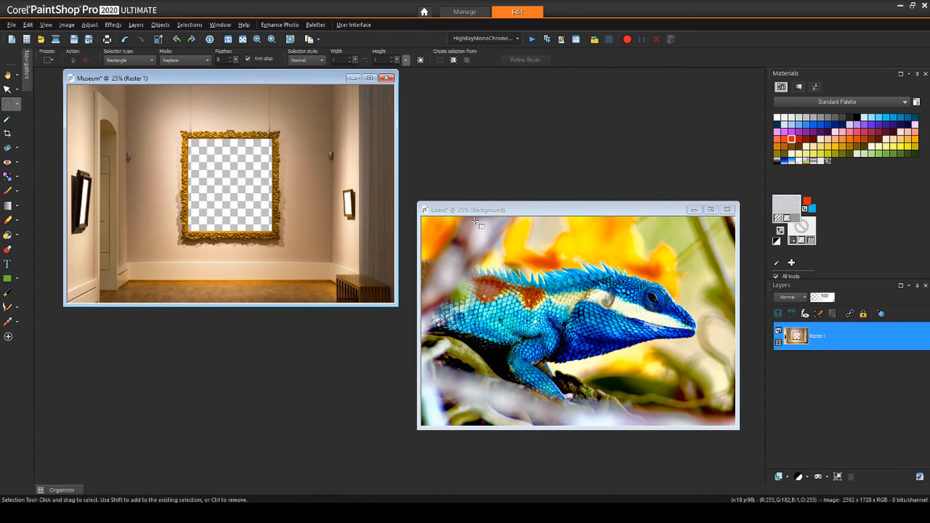
# - Paste the museum layer over the lizard photo at reduced opacity so the lizard shows through
pyautogui.click(576, 321)
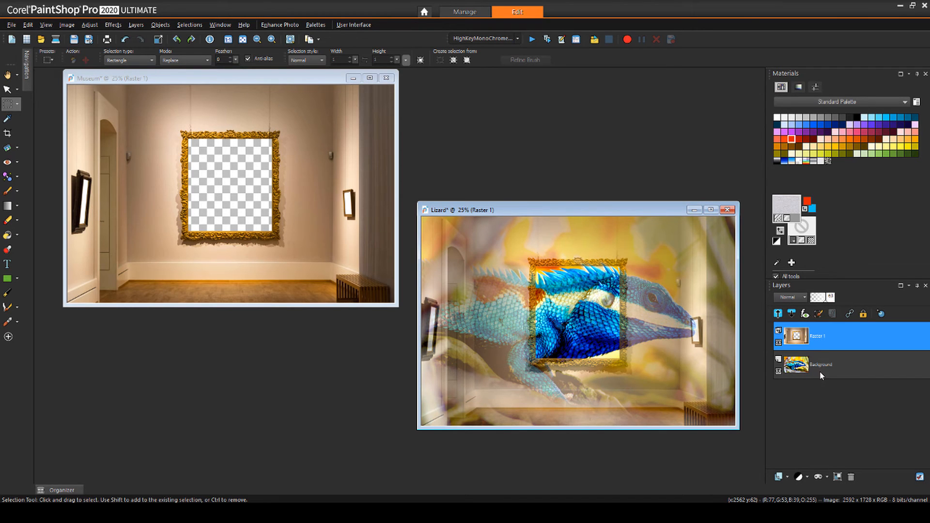
pyautogui.click(821, 365)
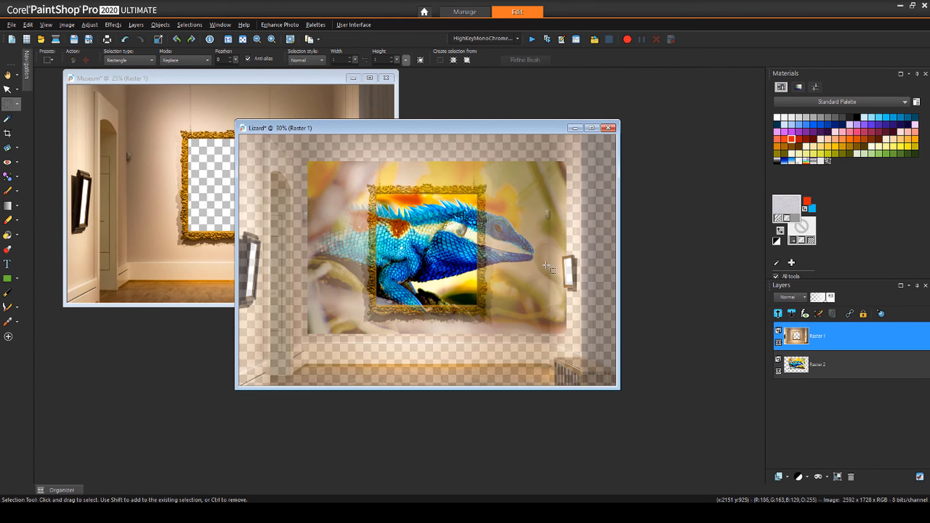
# - Zoom into the lizard composite and erase the museum layer over the lizard's head
pyautogui.click(591, 127)
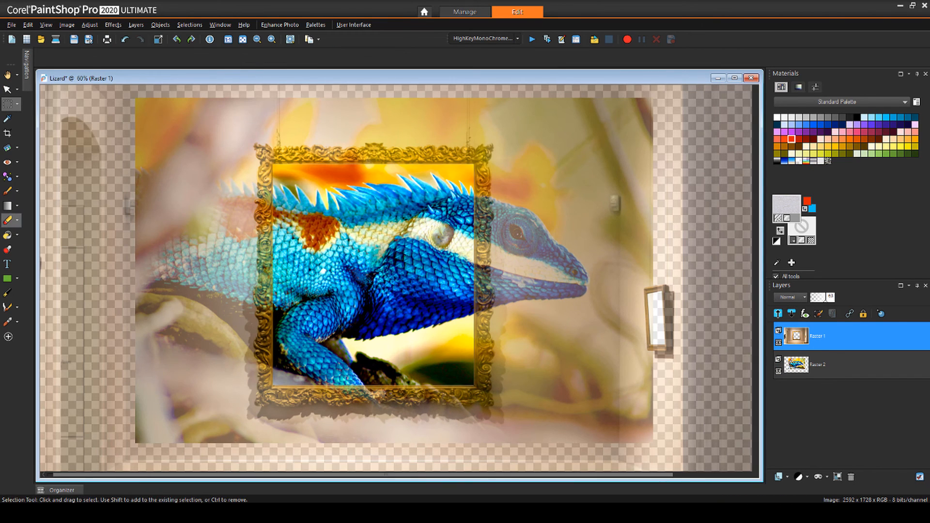
pyautogui.click(9, 220)
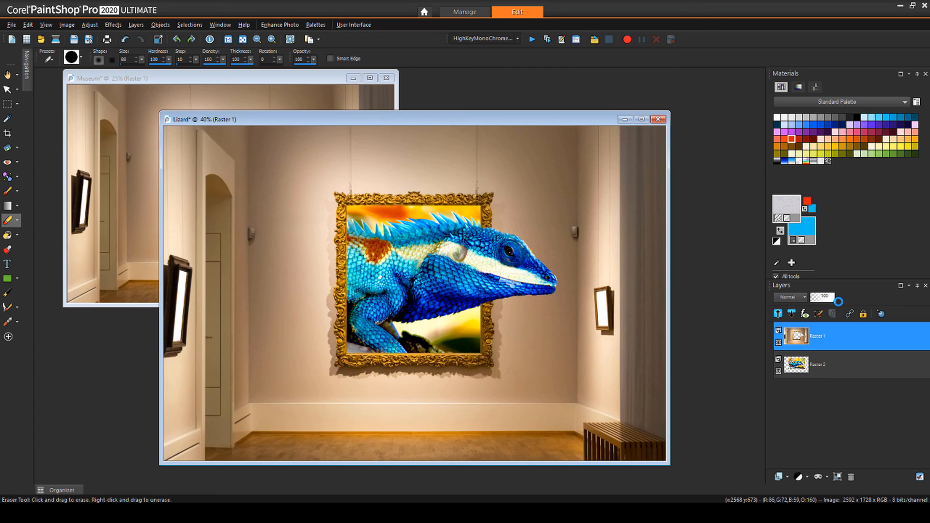
pyautogui.moveTo(656, 195)
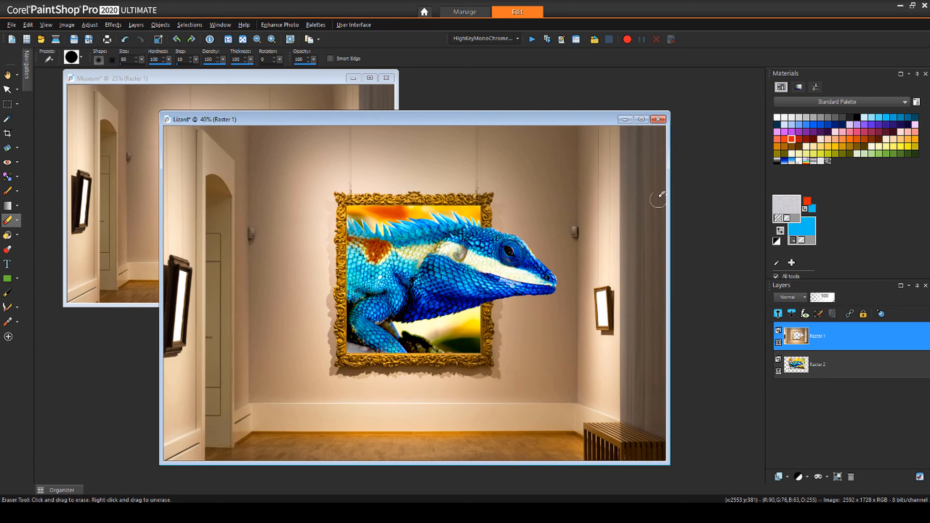